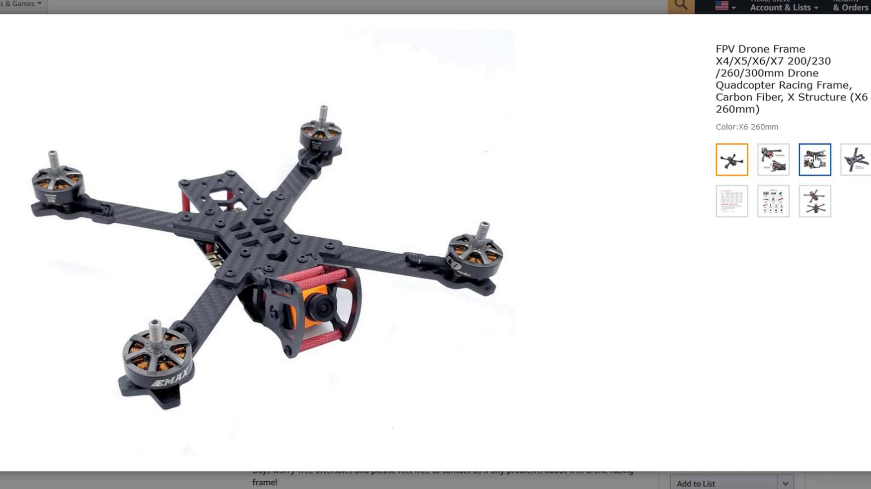
Close the Amazon drone-frame image gallery to return to Betaflight Configurator.
click(814, 160)
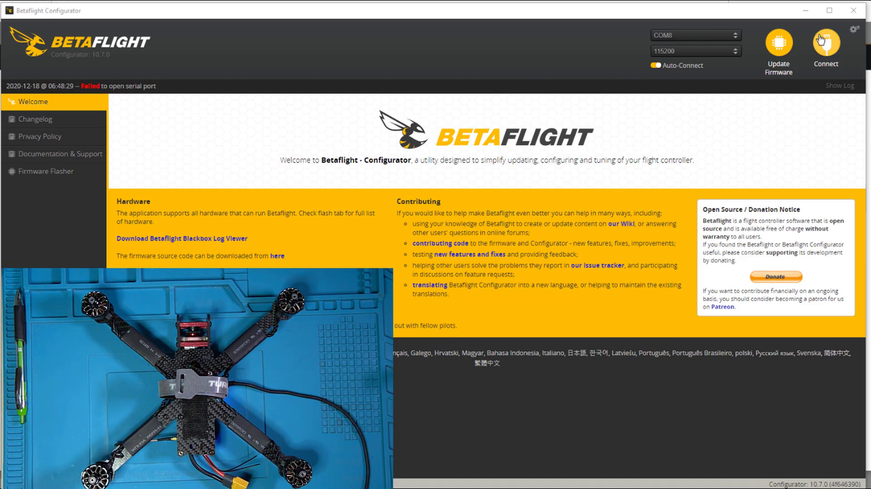
Connect to the flight controller and calibrate the accelerometer with the board level.
click(825, 43)
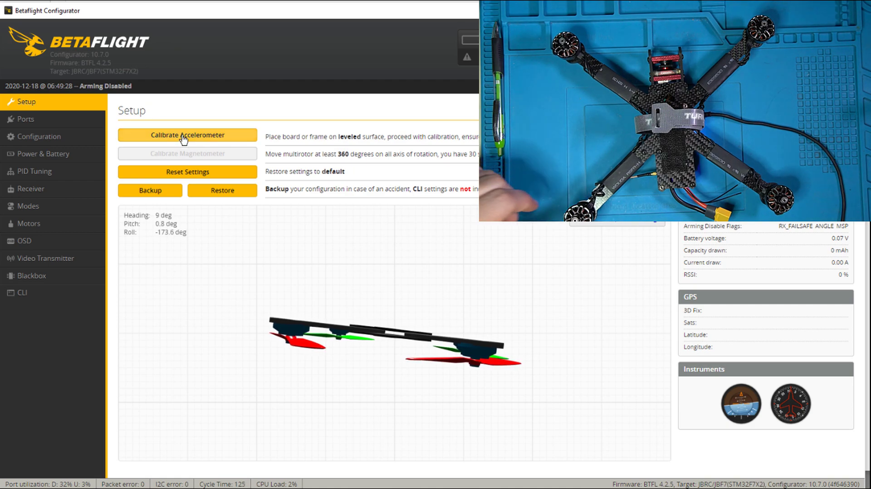
click(187, 135)
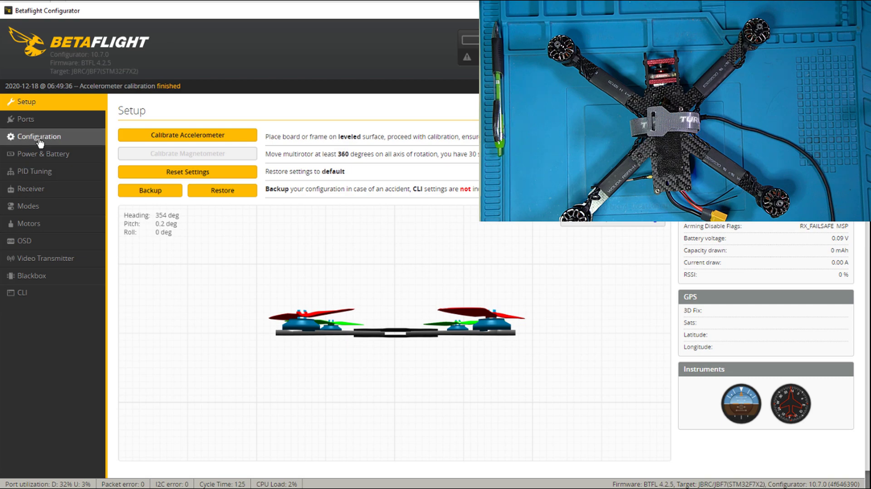
Set board alignment roll to 180 degrees in Configuration, then save and reboot.
click(35, 137)
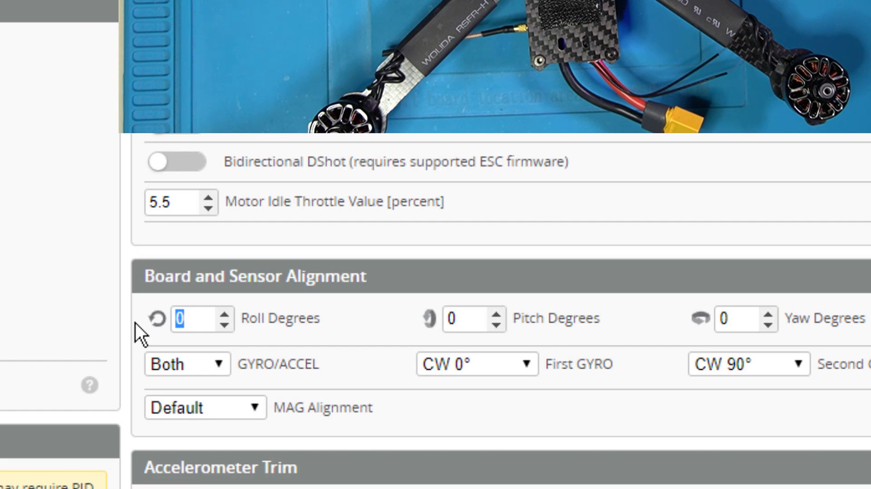
text(180)
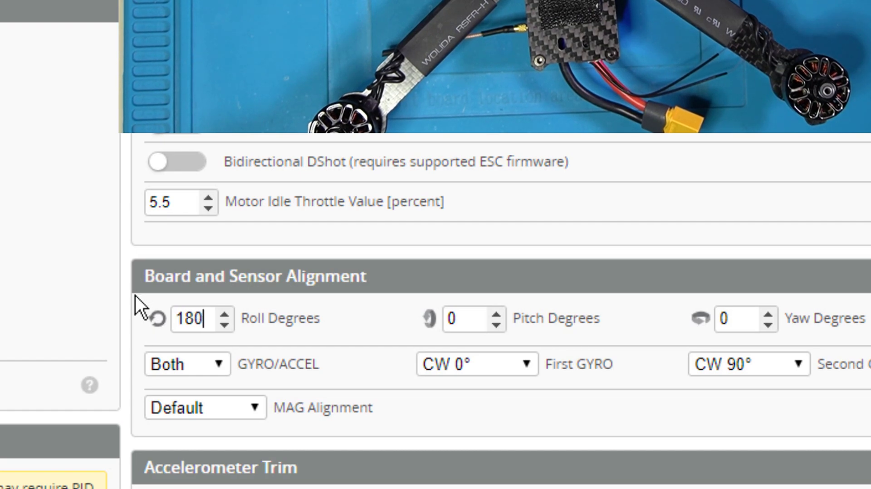
scroll(down, 3)
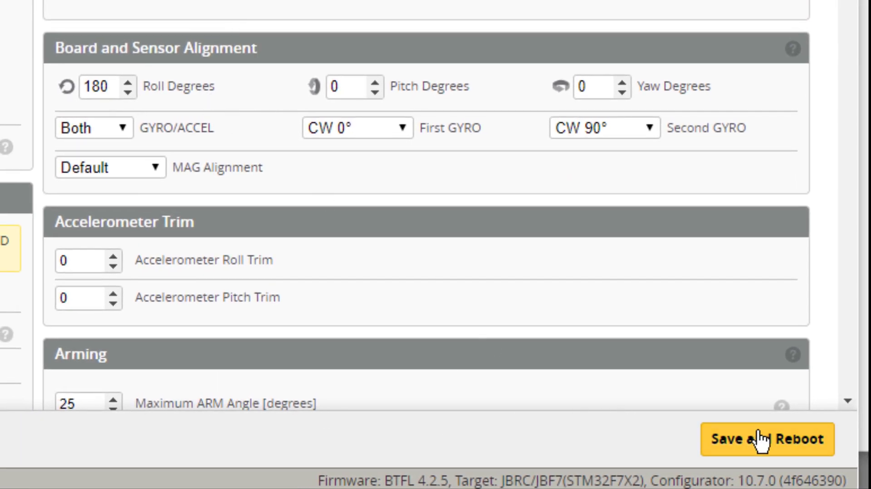
click(761, 440)
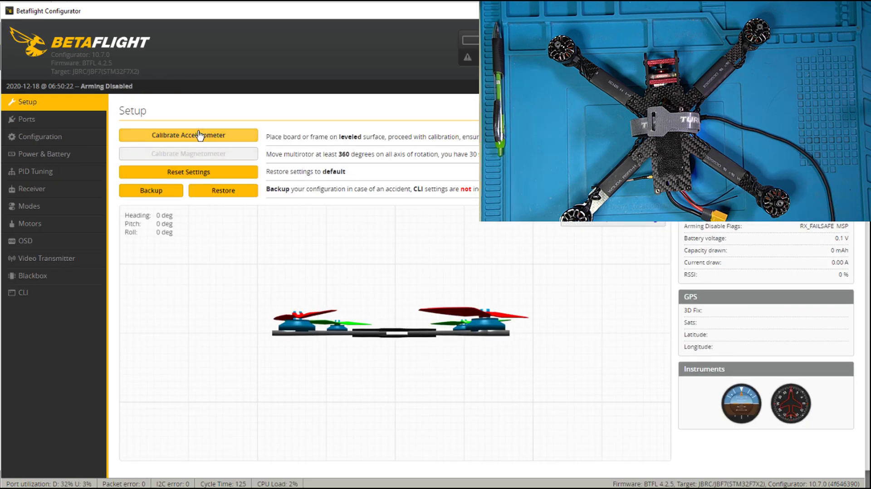
Recalibrate the accelerometer after the reboot and move to the Motors page.
click(189, 135)
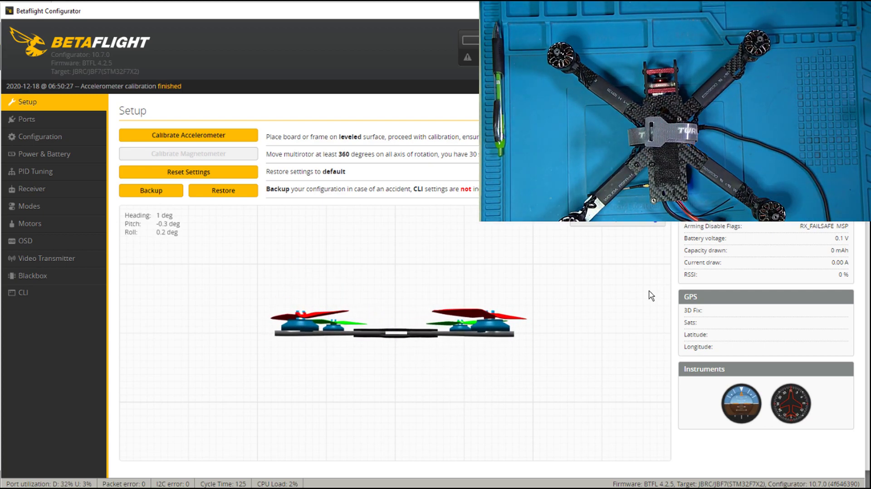
click(30, 223)
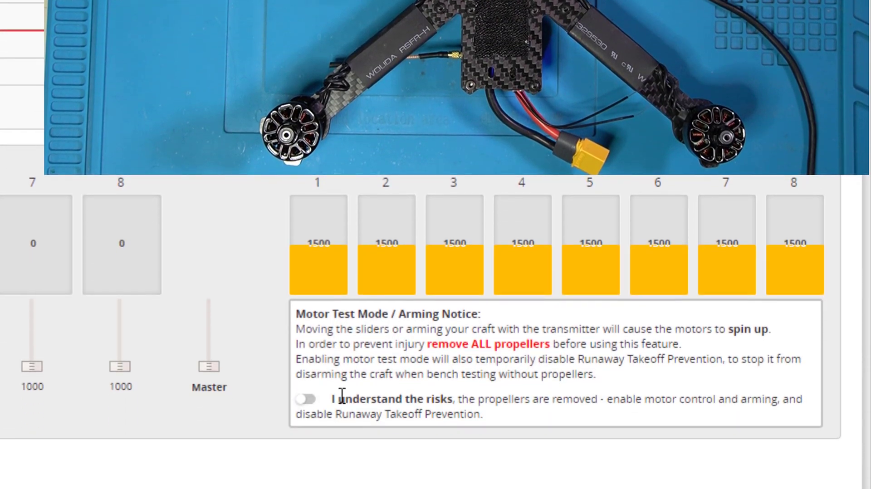
Scroll the Motors page down to the motor test sliders and safety notice.
scroll(down, 3)
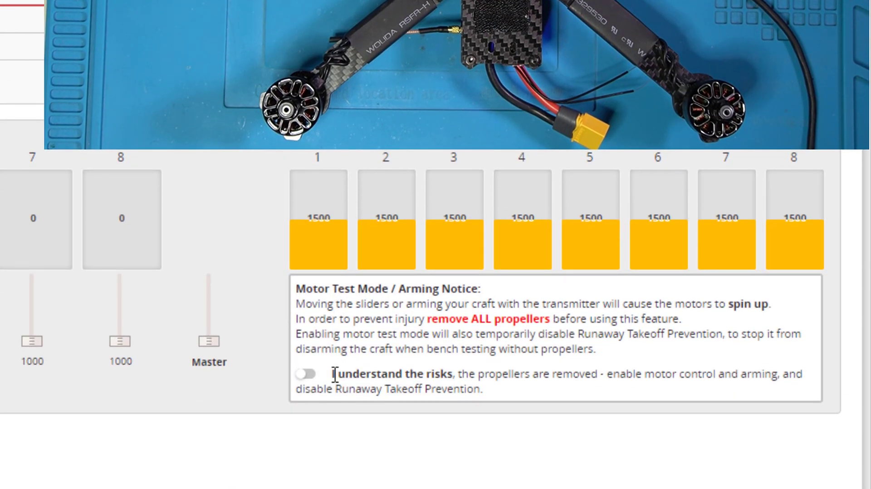
drag(332, 373, 591, 373)
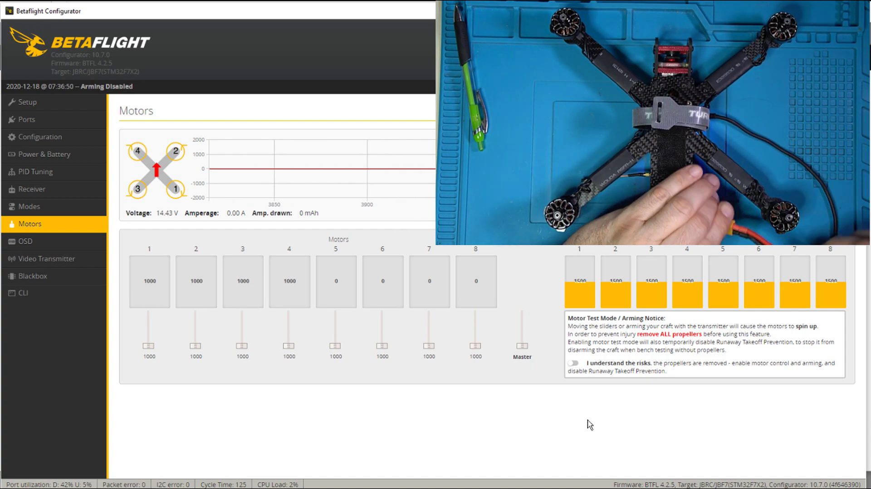
Acknowledge the risks to enable motor testing and briefly spin motor 1 at low throttle.
click(573, 364)
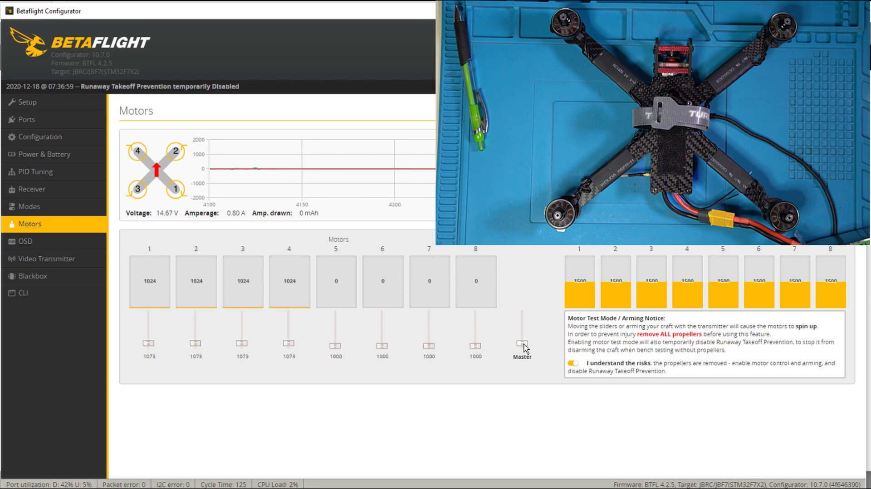
drag(521, 342, 520, 350)
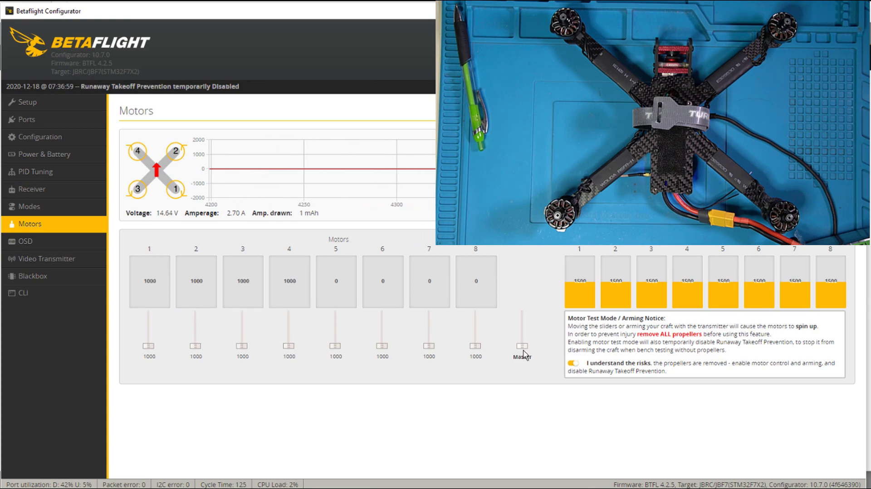
drag(521, 340, 521, 333)
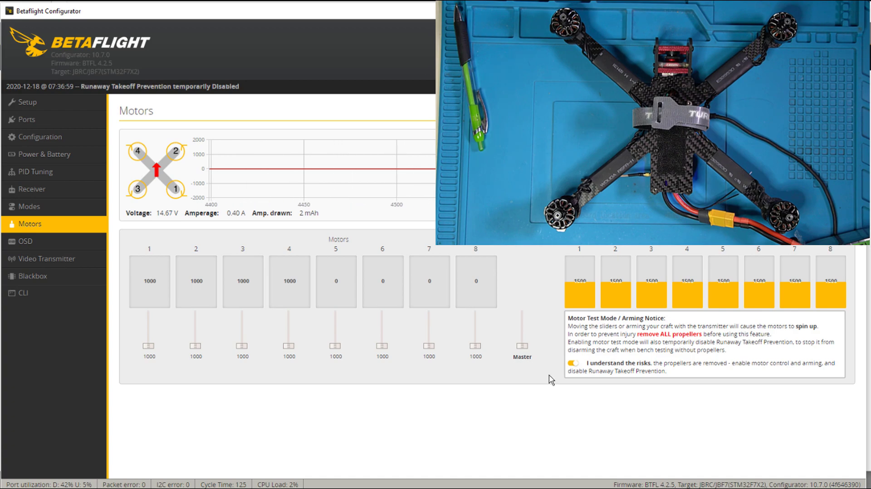
drag(149, 339, 149, 337)
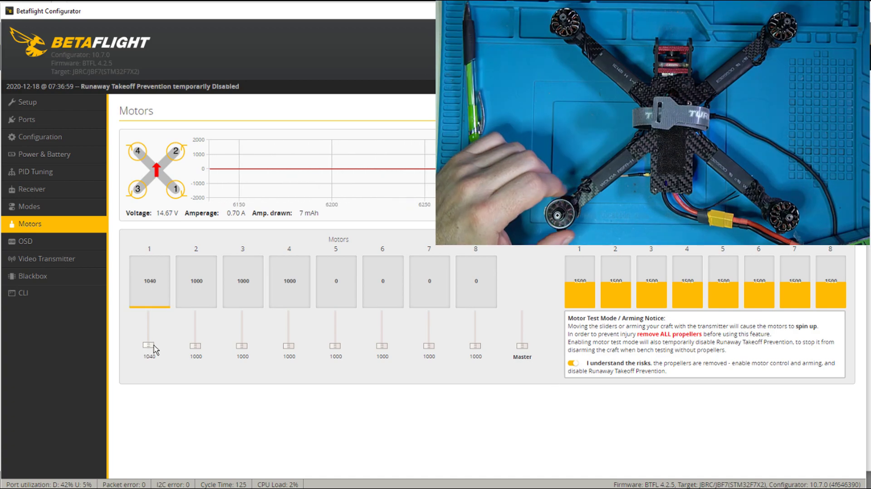
drag(149, 344, 149, 347)
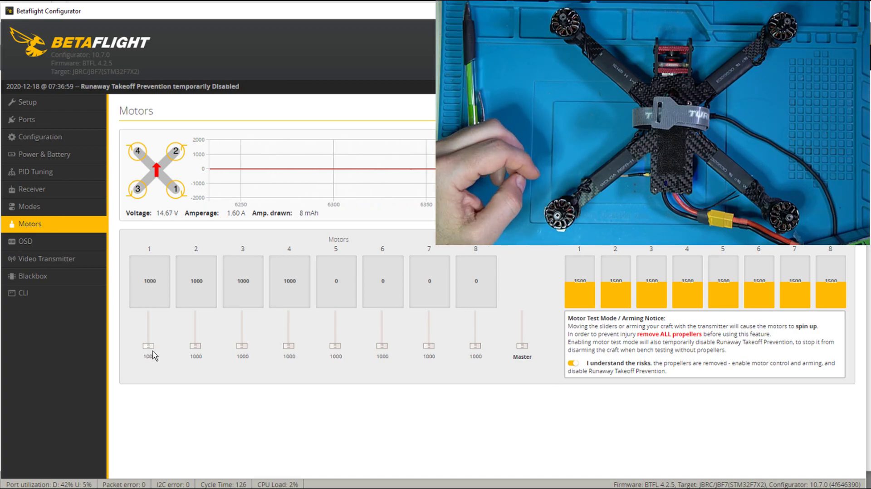
drag(148, 343, 148, 339)
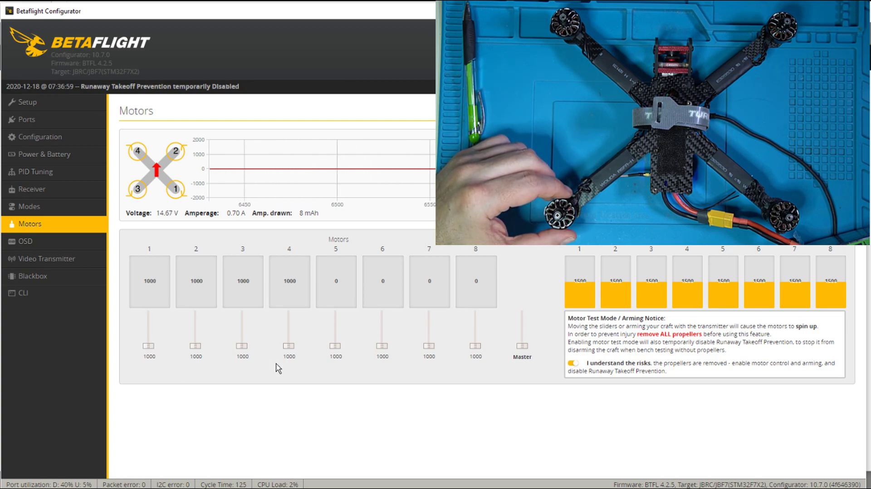
Spin motors 2 and 1 individually to verify their positions, returning each to idle.
drag(242, 342, 243, 341)
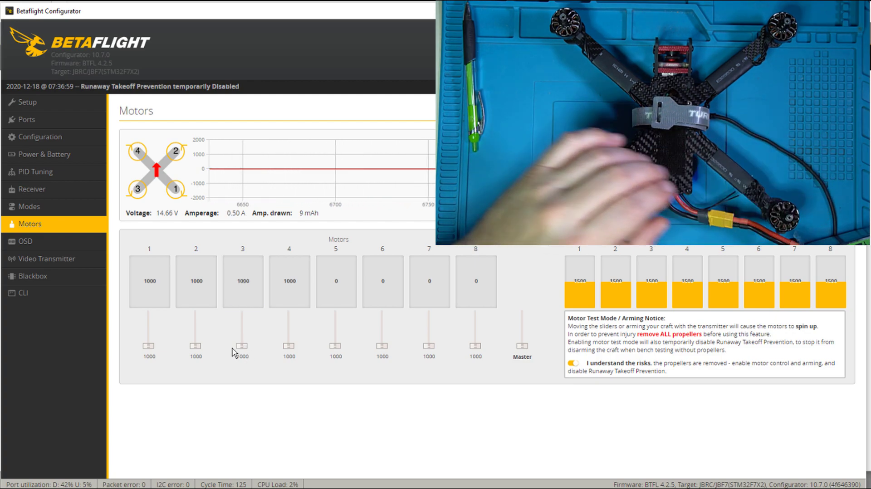
drag(196, 340, 195, 333)
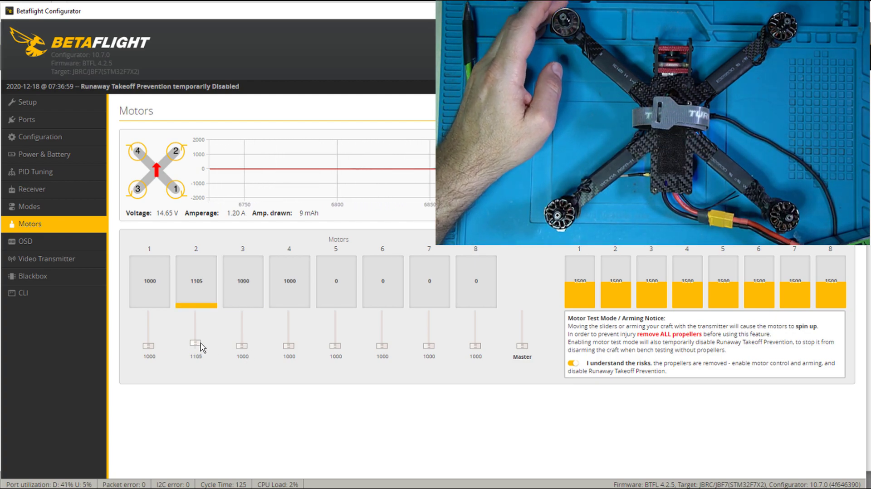
drag(195, 340, 289, 340)
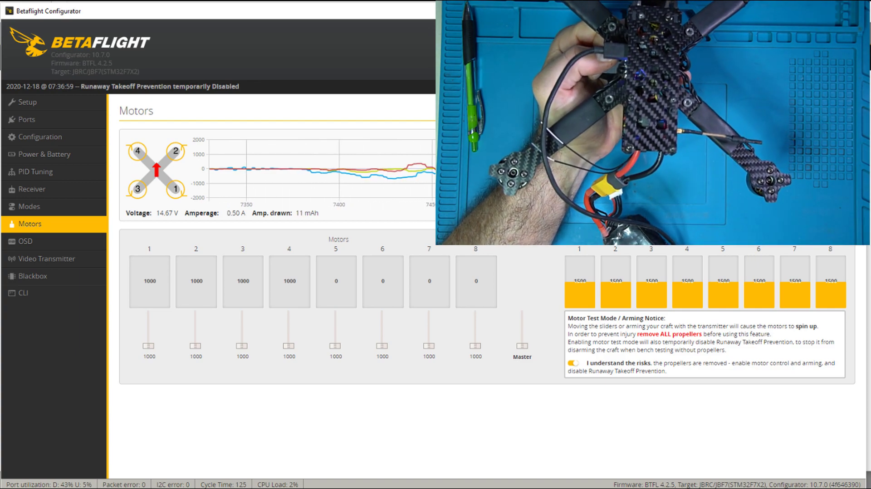
drag(148, 340, 148, 344)
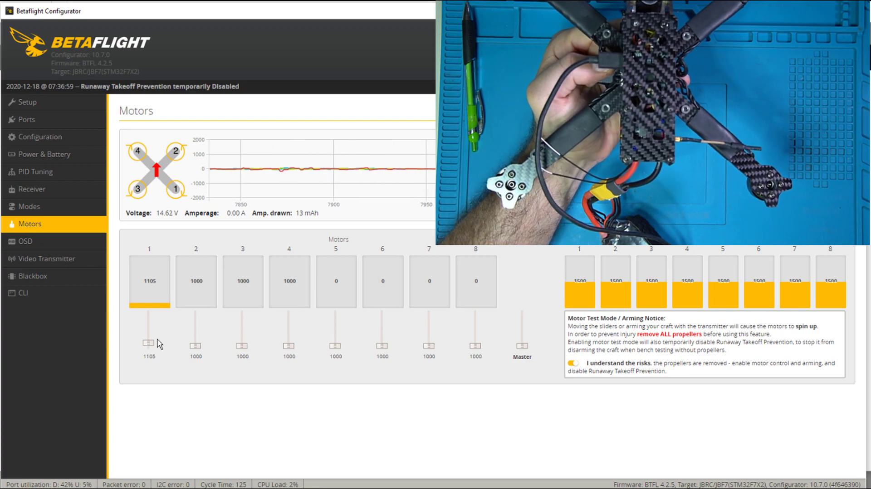
drag(149, 340, 149, 344)
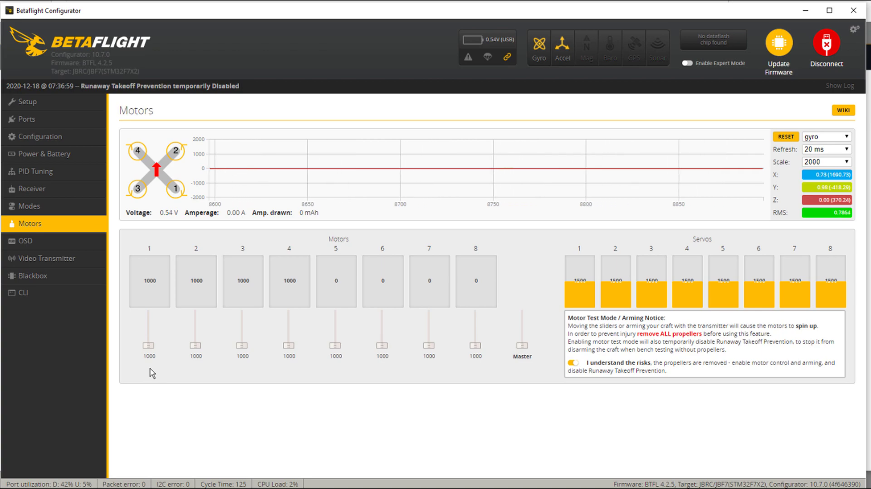
mouse_move(35, 301)
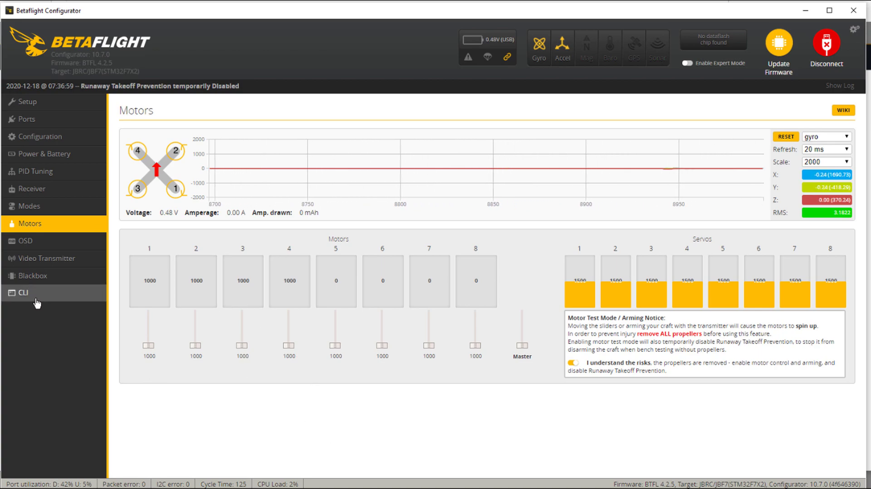
Run 'resource' in the CLI to list motor pin assignments C08, C06, C09, C07.
click(23, 293)
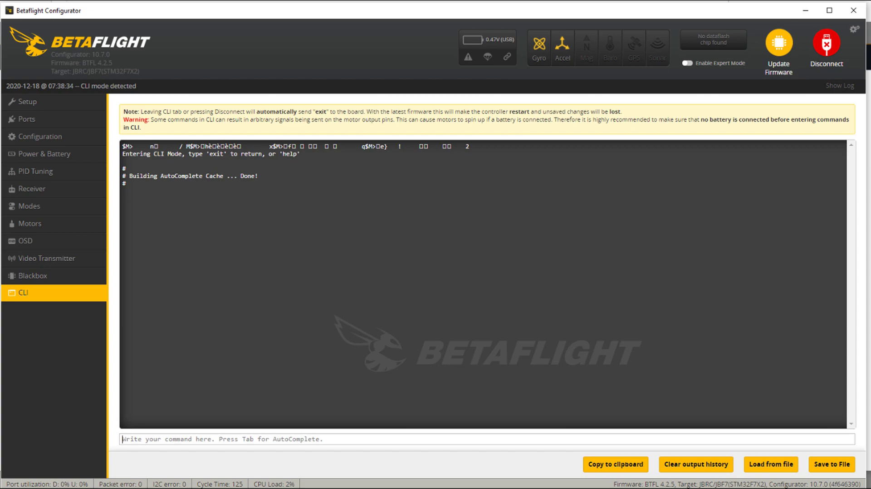
text(resour)
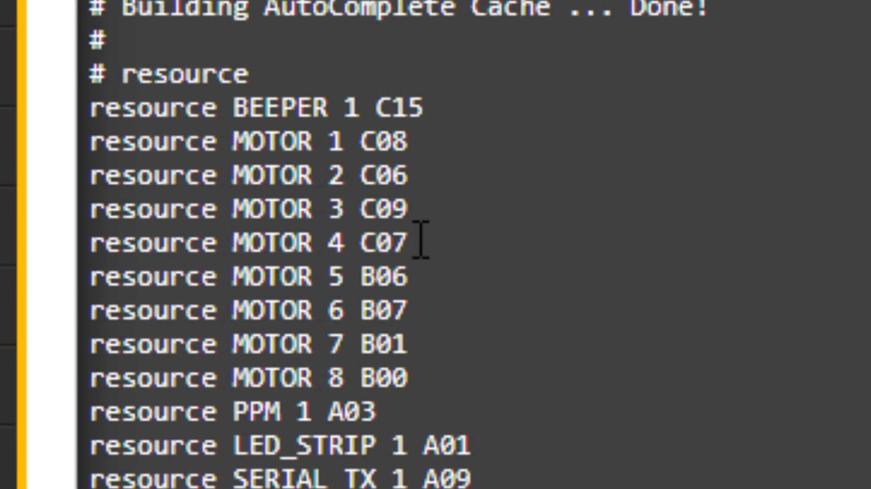
mouse_move(440, 132)
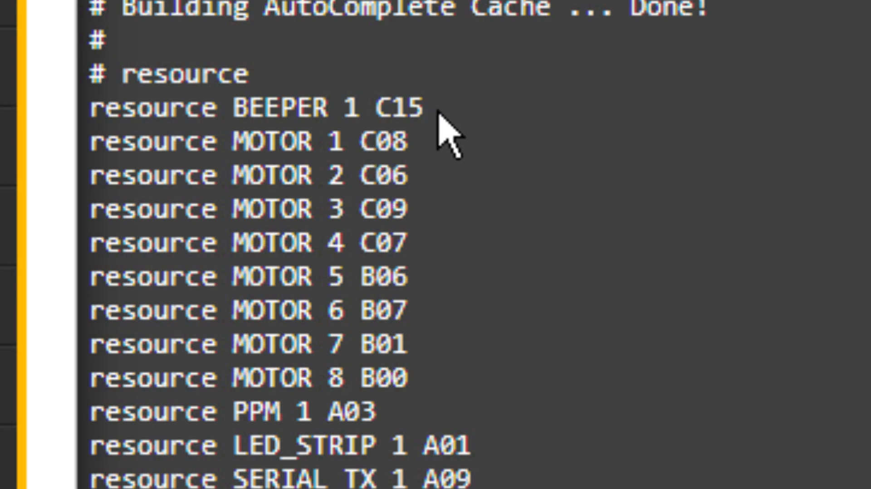
mouse_move(444, 145)
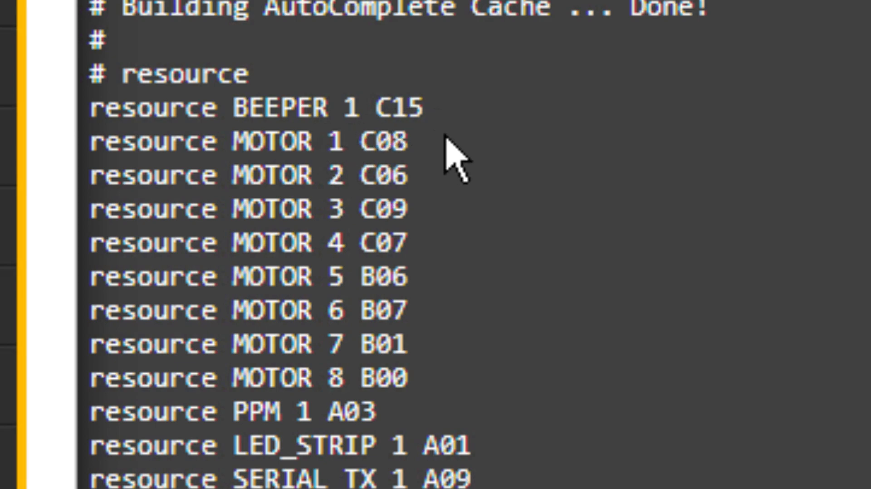
mouse_move(444, 244)
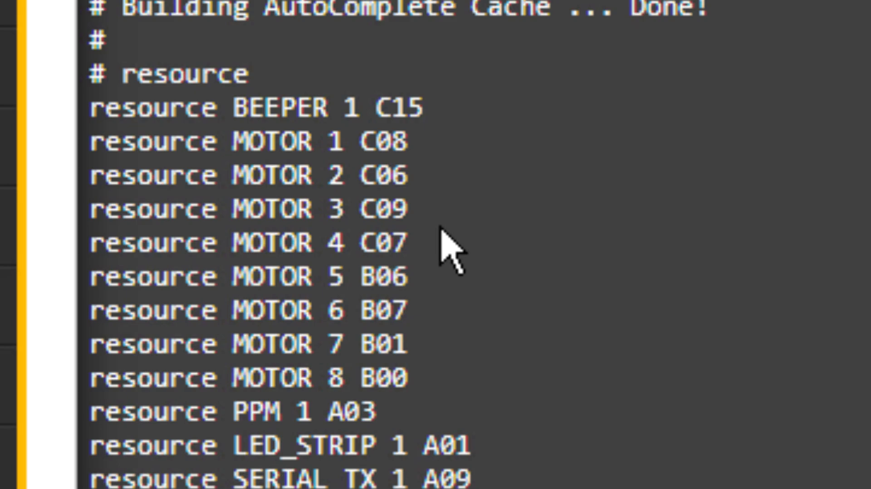
mouse_move(415, 152)
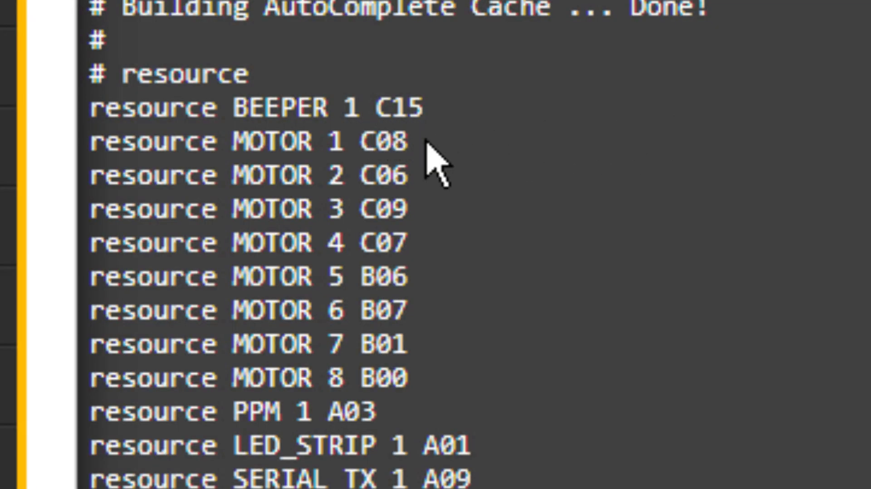
mouse_move(415, 145)
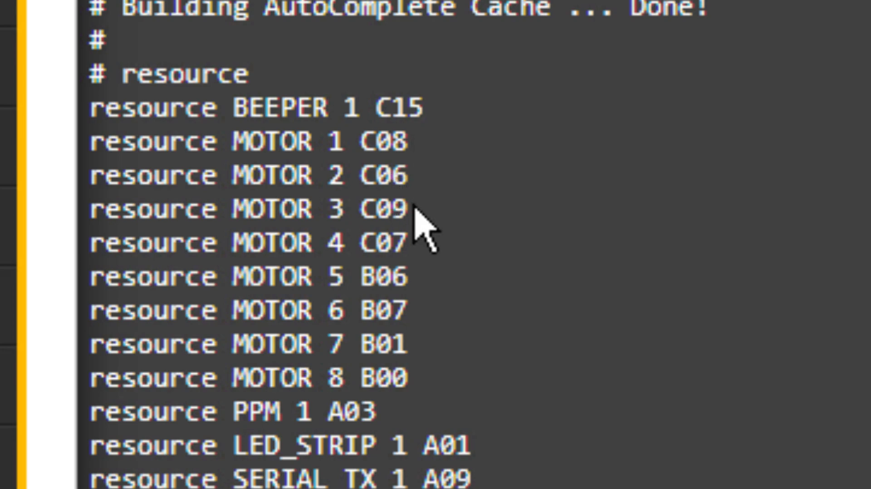
mouse_move(417, 177)
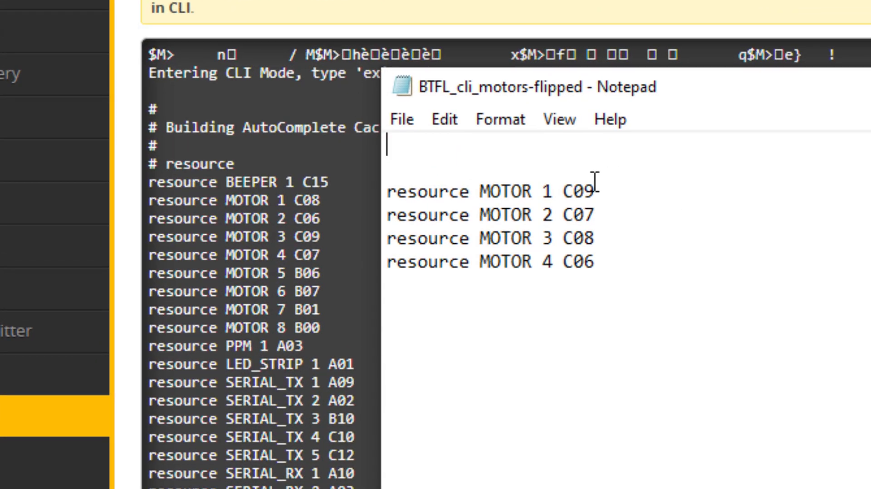
mouse_move(614, 204)
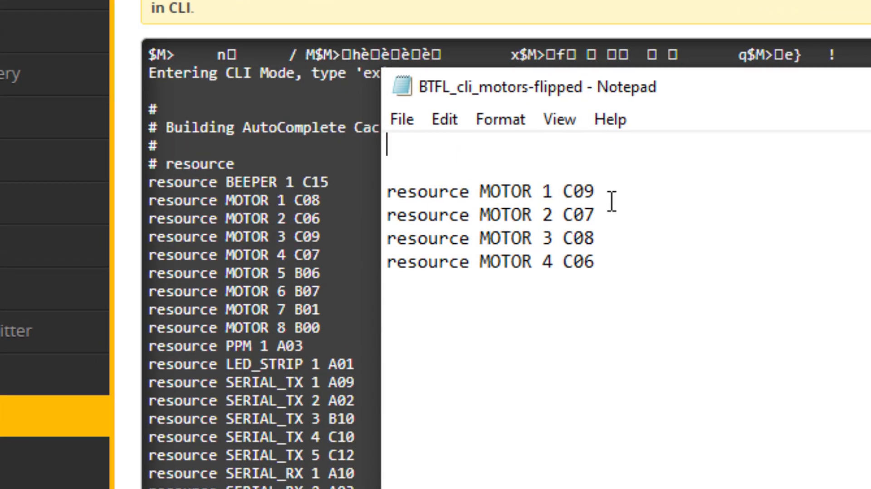
mouse_move(656, 286)
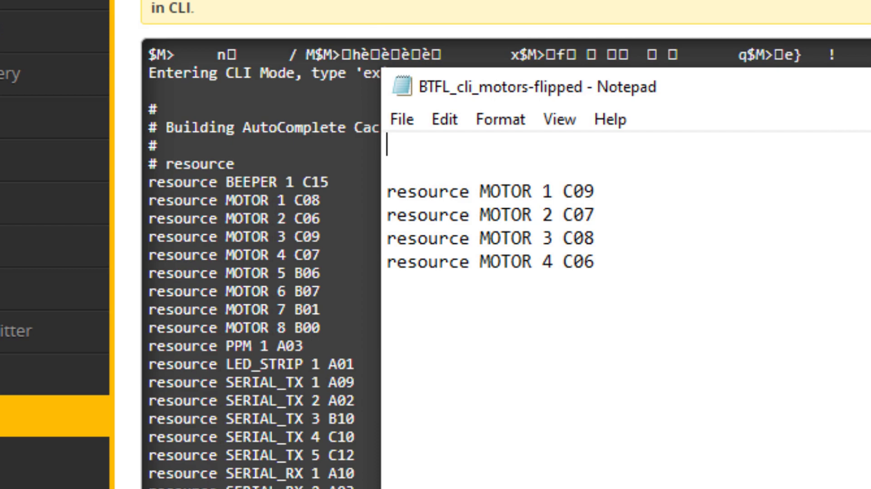
Add 'resource MOTOR 1 none' lines for motors 1–4 above the C09, C07, C08, C06 assignments.
text(resource MOTOR 1 none)
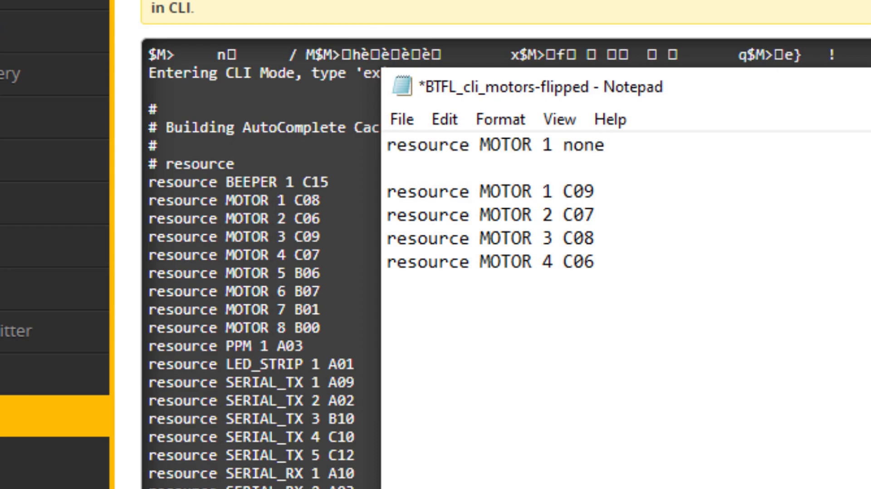
triple_click(495, 145)
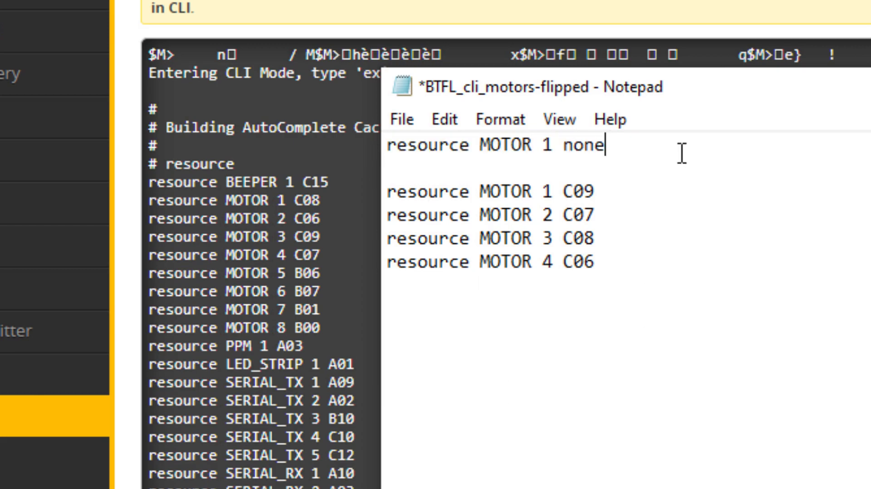
text(resource MOTOR 1 none)
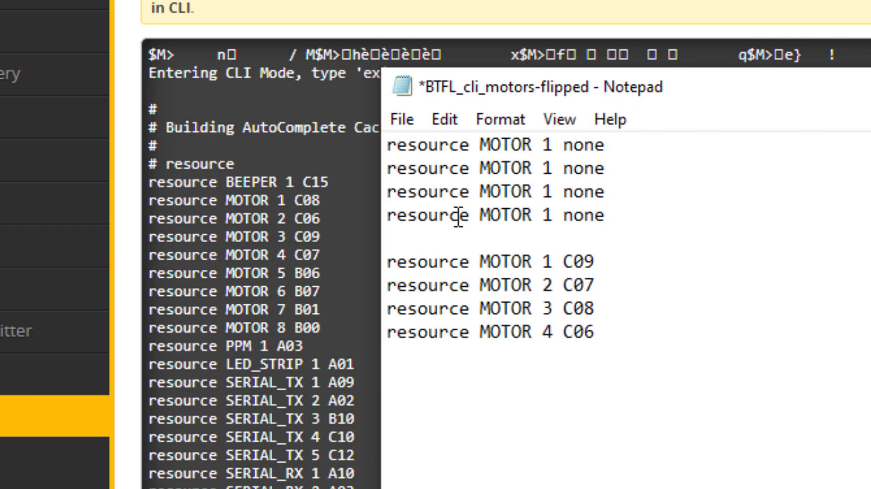
double_click(546, 169)
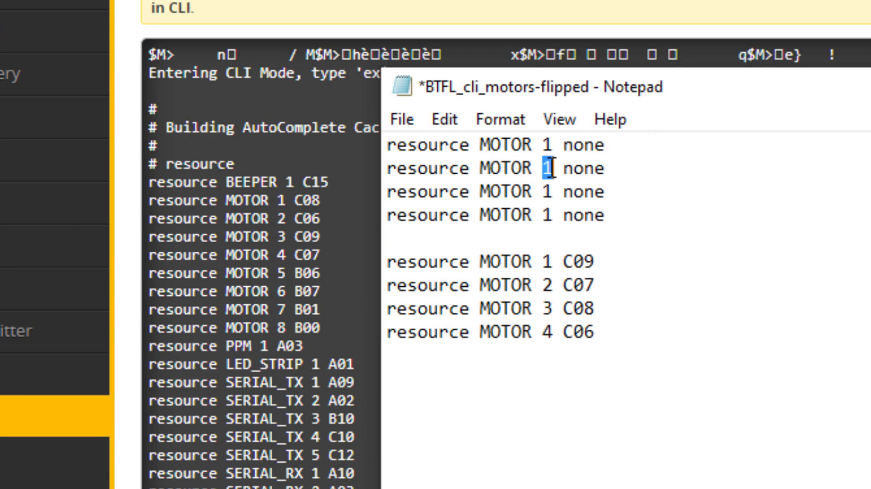
text(2)
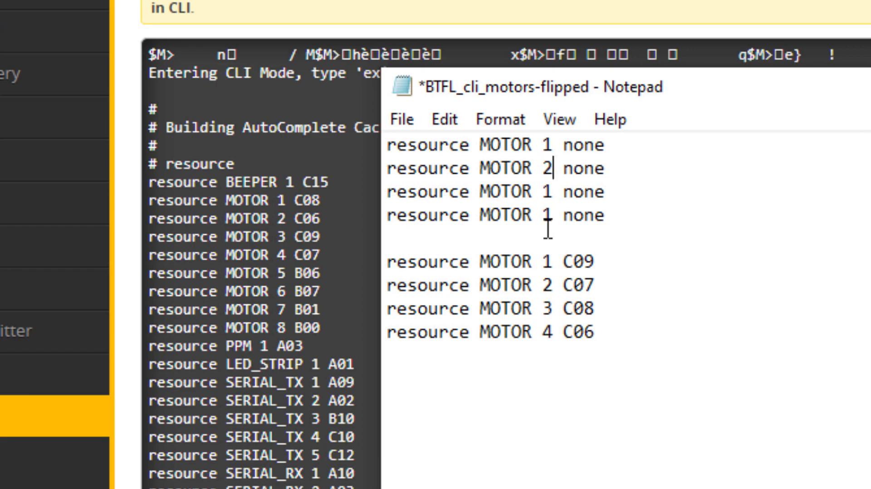
text(3)
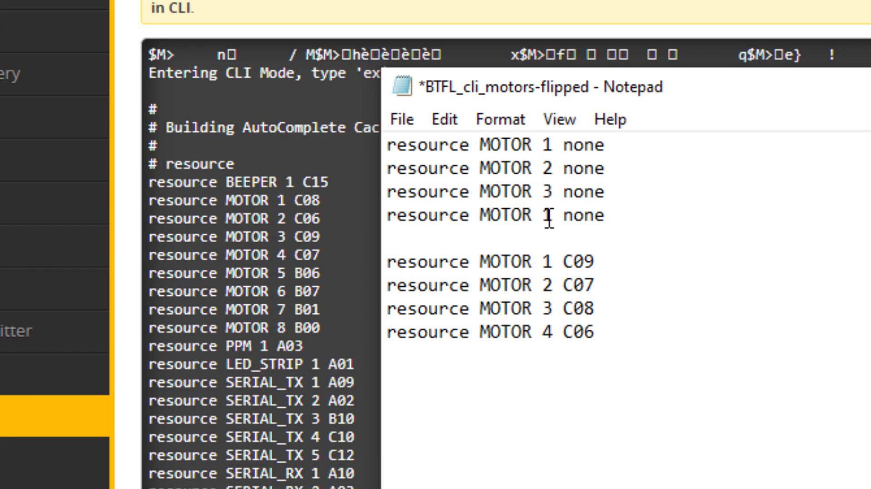
text(4)
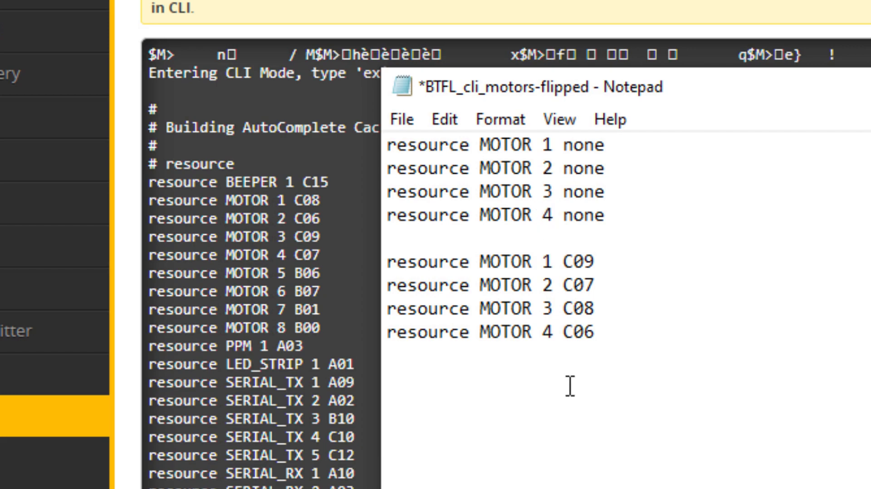
mouse_move(526, 373)
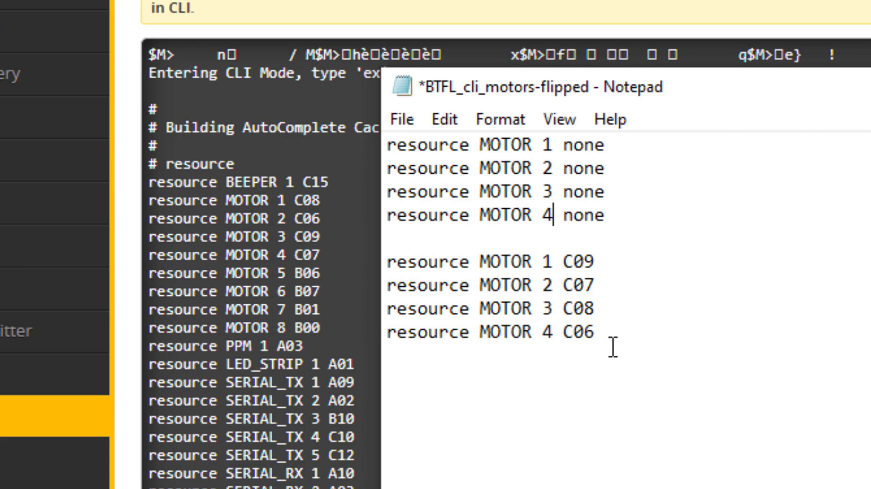
Select all text in the remap file.
key(ctrl+a)
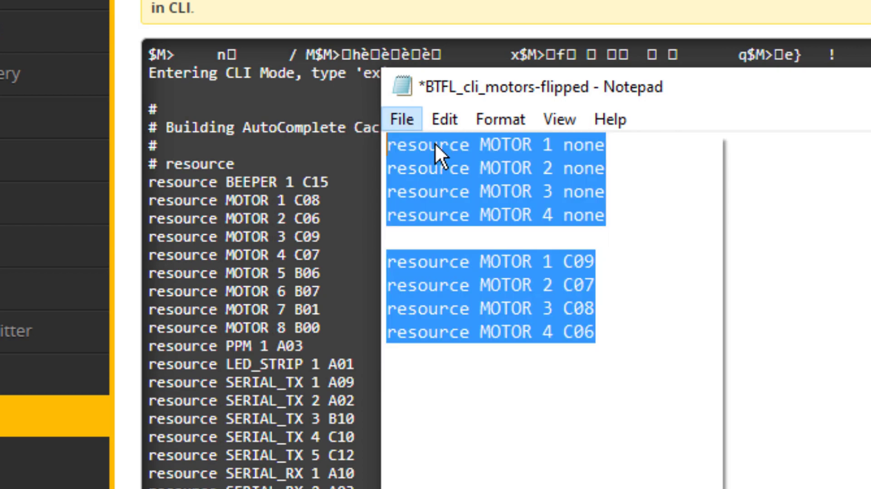
Save the edited motor remap text file in Notepad.
click(403, 118)
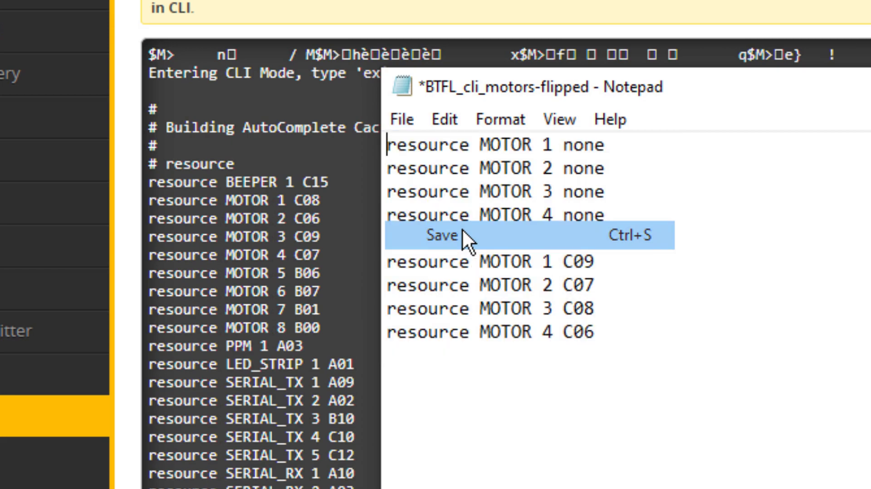
click(443, 236)
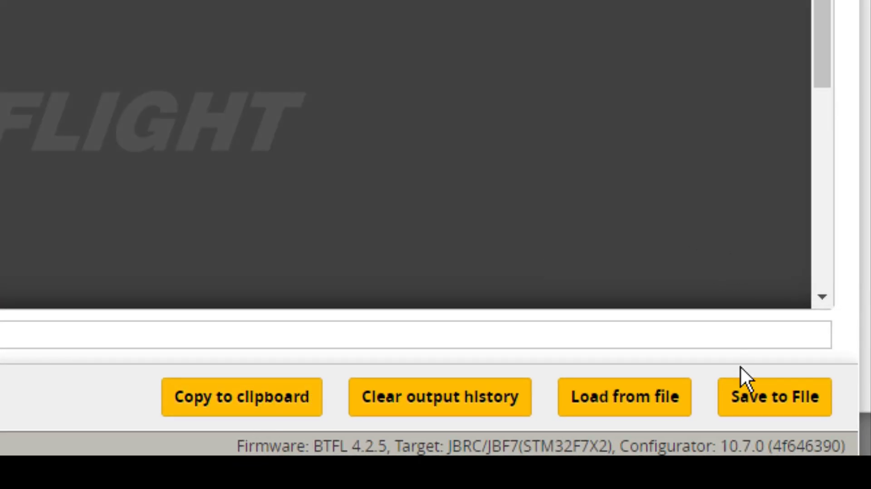
Load the BTFL_cli_motors-flipped command file into the CLI for review.
click(624, 397)
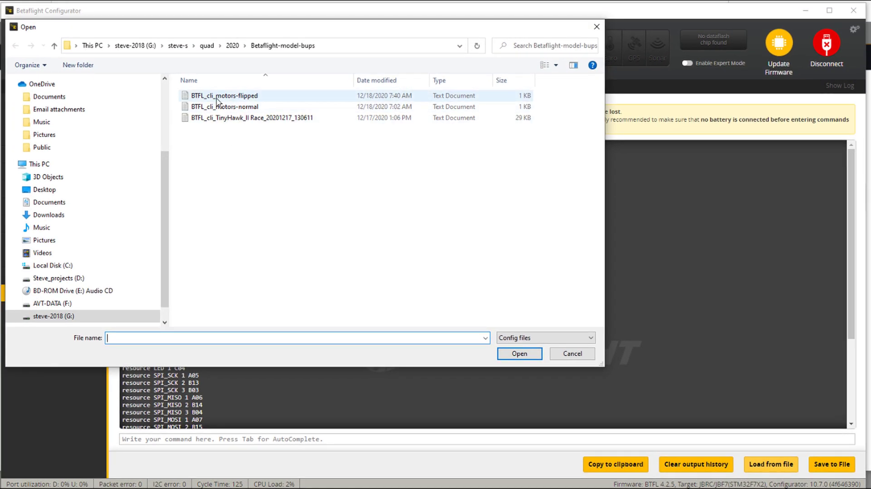
click(224, 96)
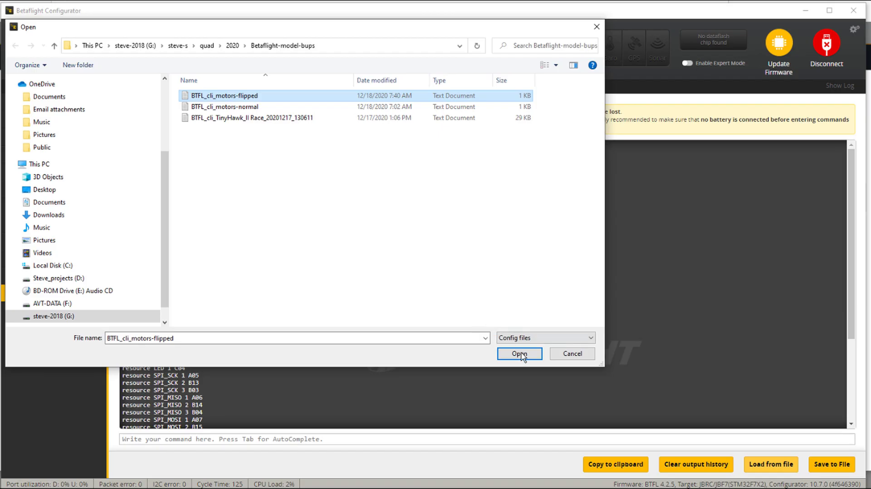
click(518, 353)
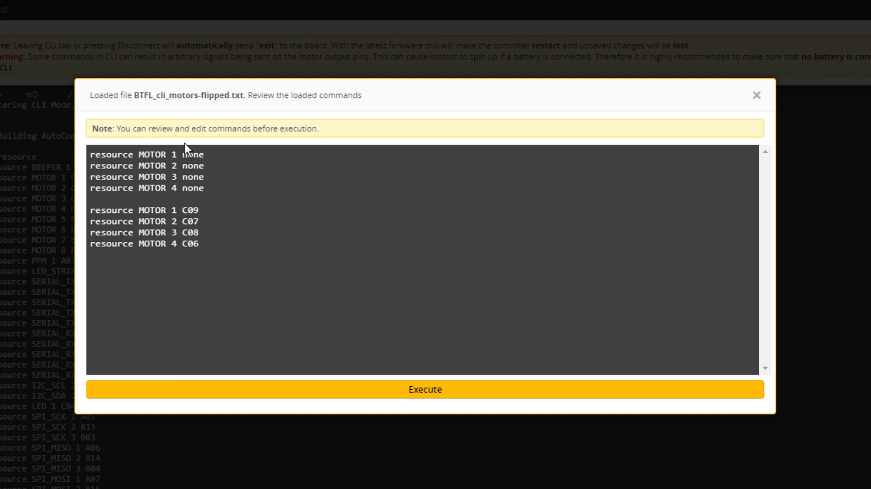
mouse_move(434, 403)
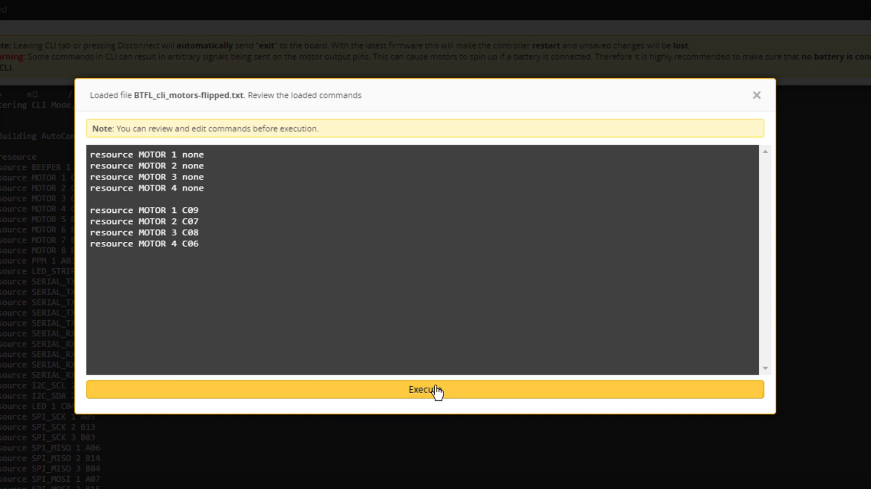
Execute the eight motor resource commands and save so the board reboots and disconnects.
click(430, 395)
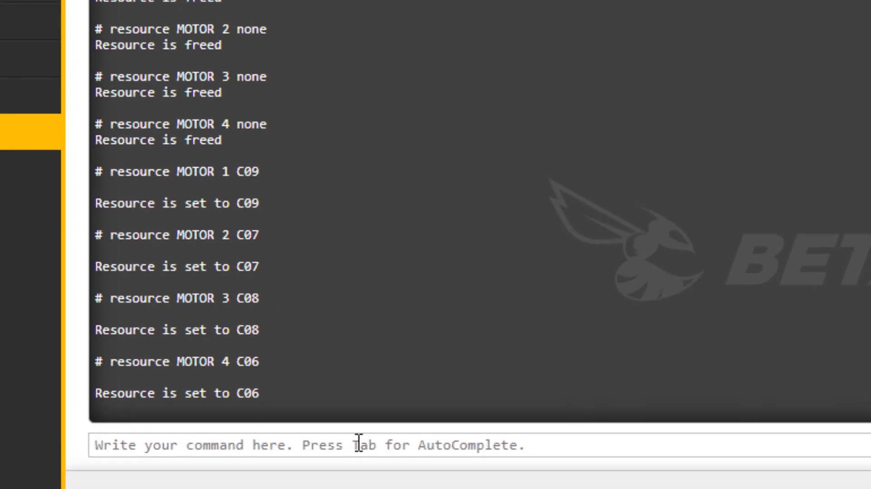
text(sa)
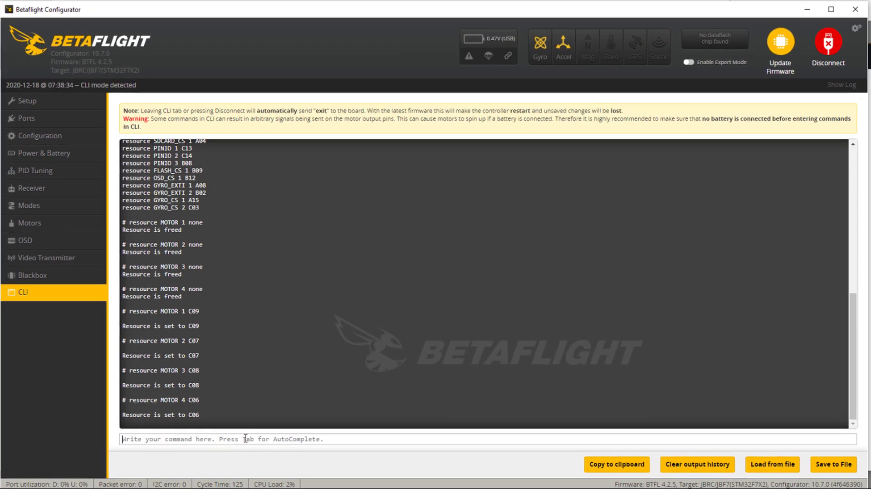
click(827, 44)
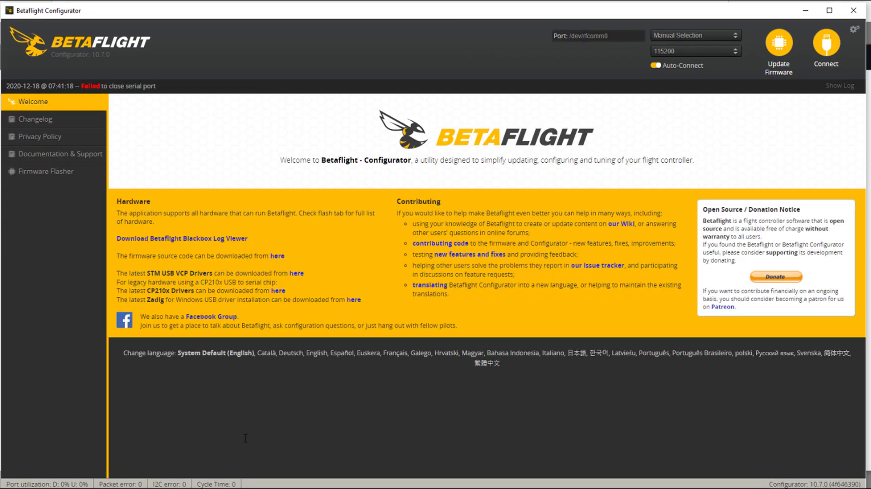
mouse_move(522, 236)
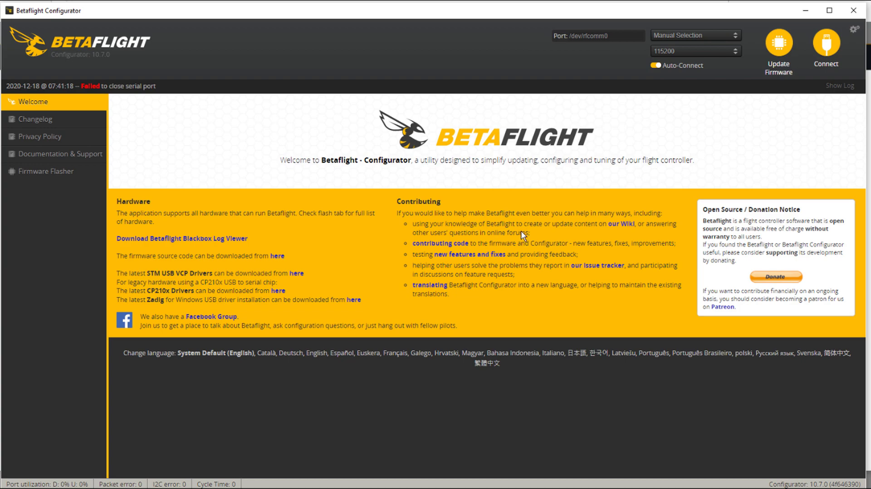
Reconnect and run 'resource' in the CLI, showing motors 1–4 on C09, C07, C08 and C06.
click(824, 45)
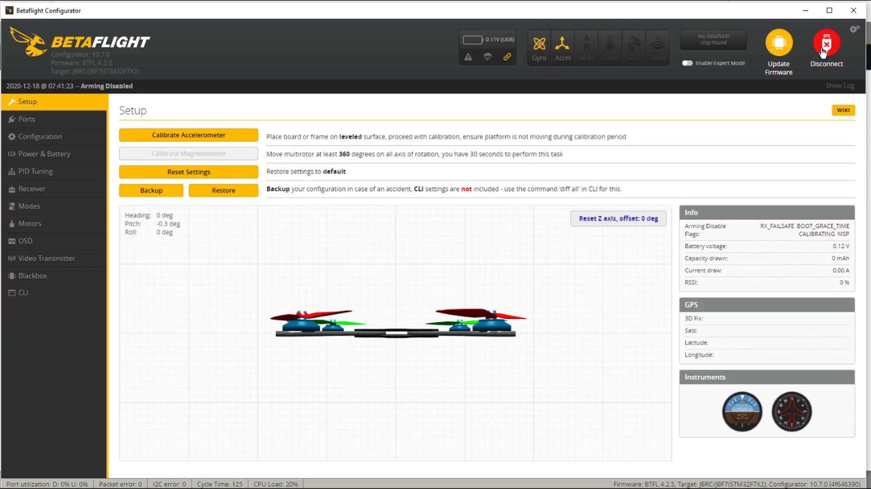
click(22, 293)
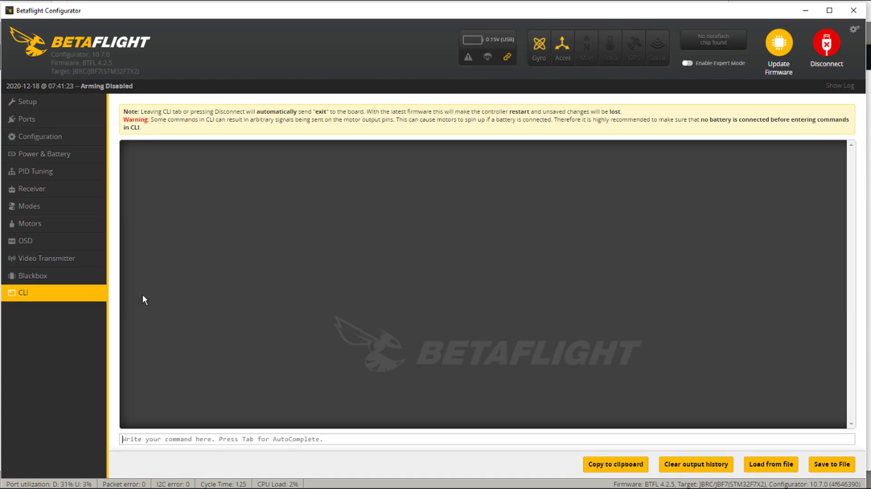
text(resource)
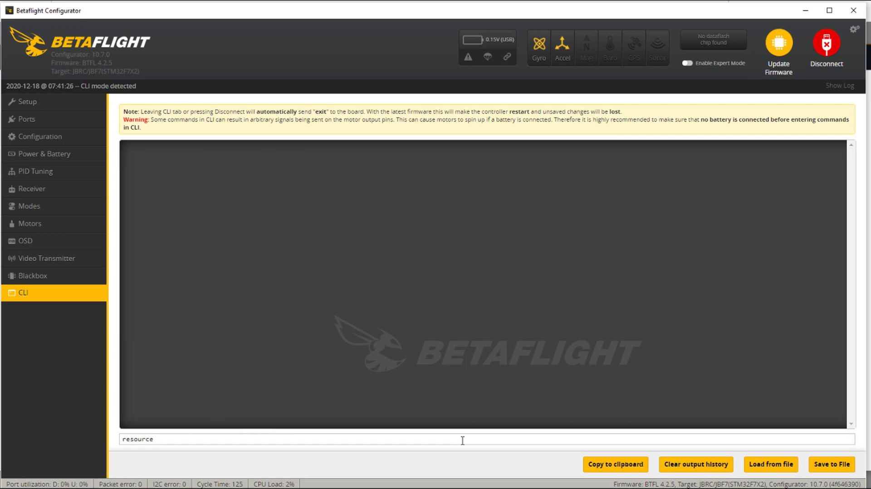
key(Enter)
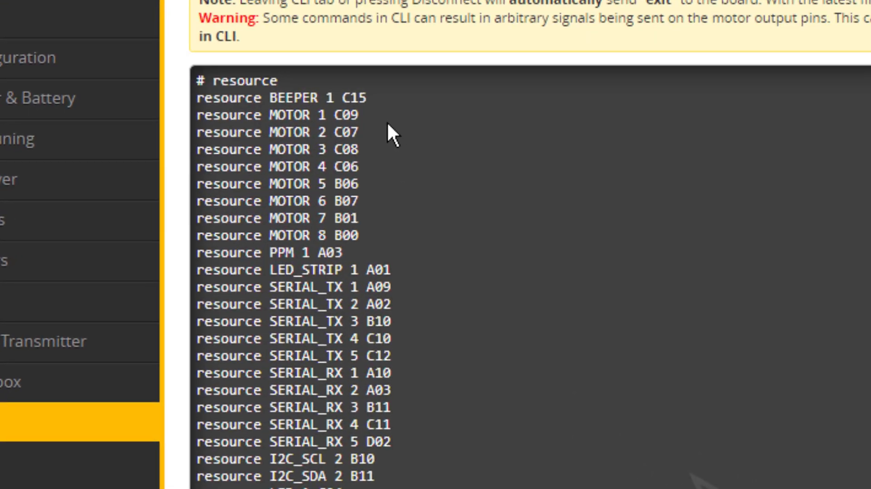
mouse_move(394, 164)
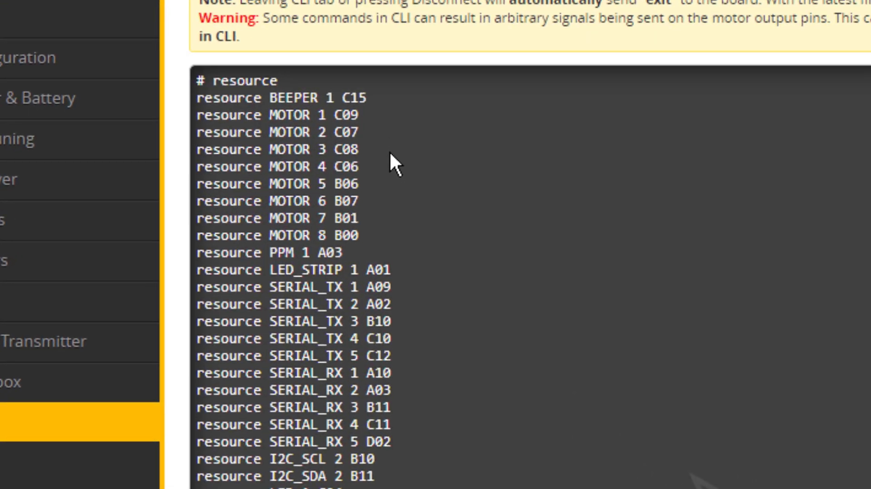
mouse_move(367, 136)
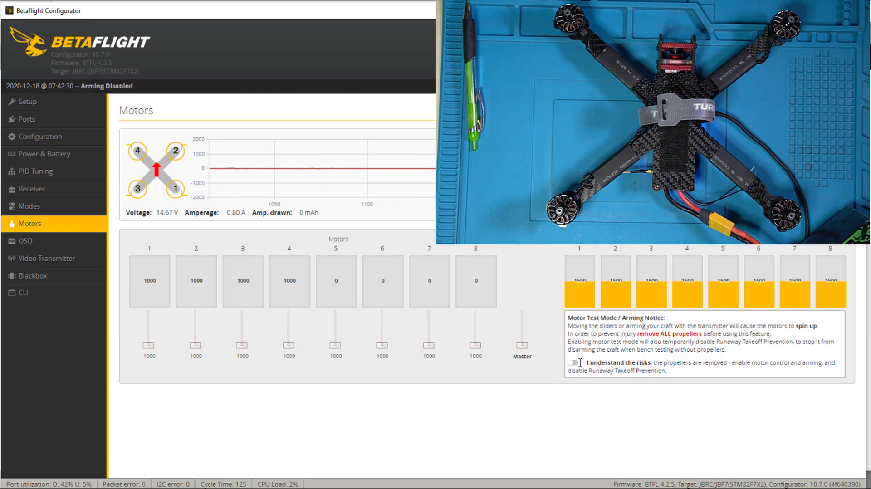
Enable motor testing and briefly spin motors 1, 2 and 4 individually to verify their order.
click(573, 363)
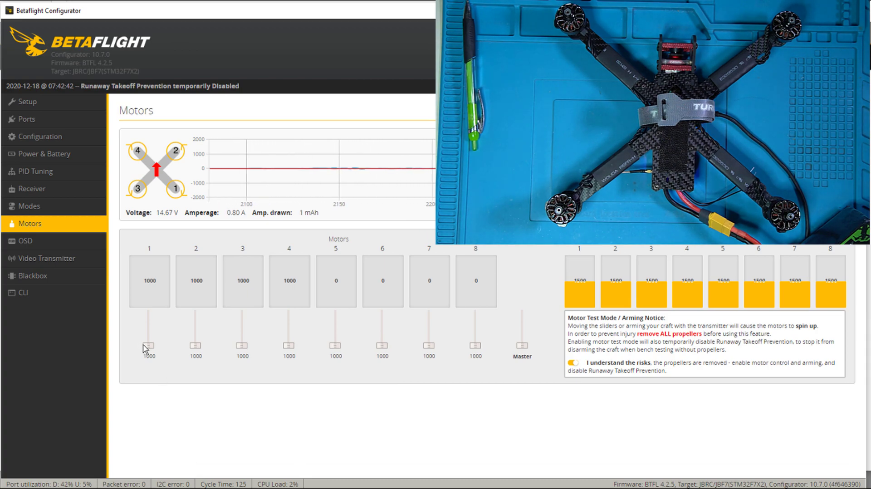
drag(148, 345, 148, 334)
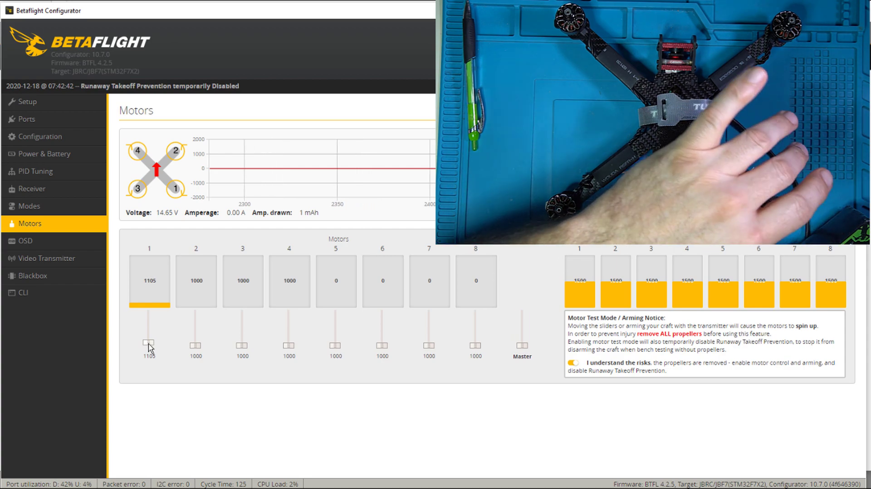
drag(148, 343, 242, 344)
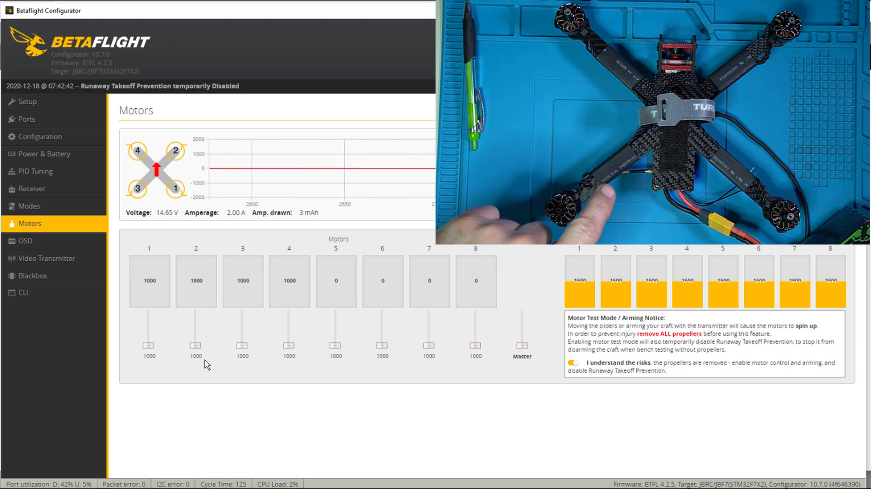
drag(196, 344, 195, 339)
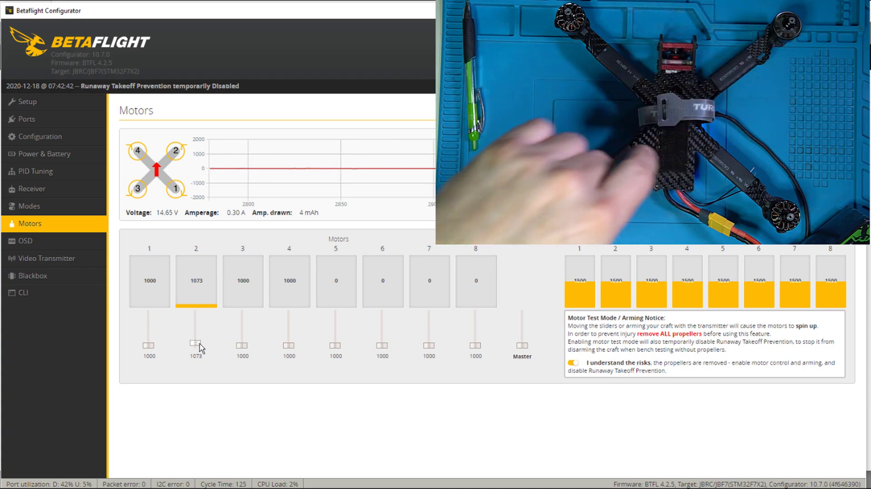
drag(196, 345, 288, 345)
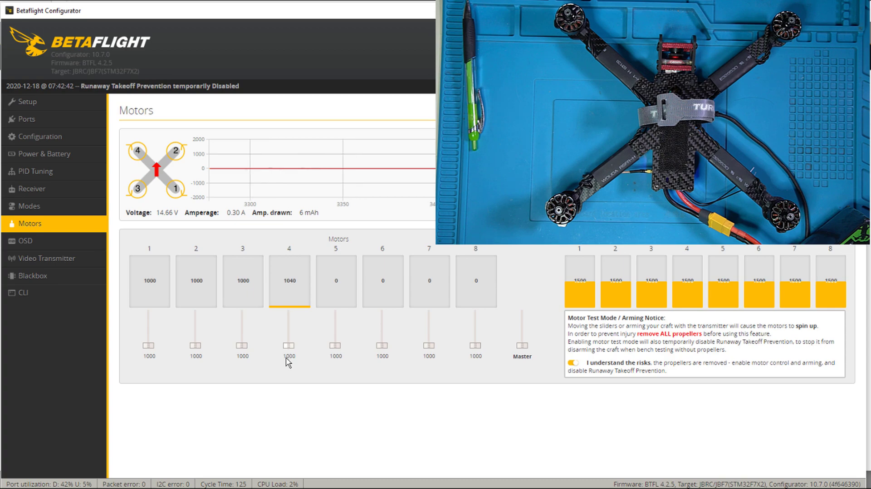
Disable motor testing and check the live 3D orientation follows the quad's tilt.
click(571, 376)
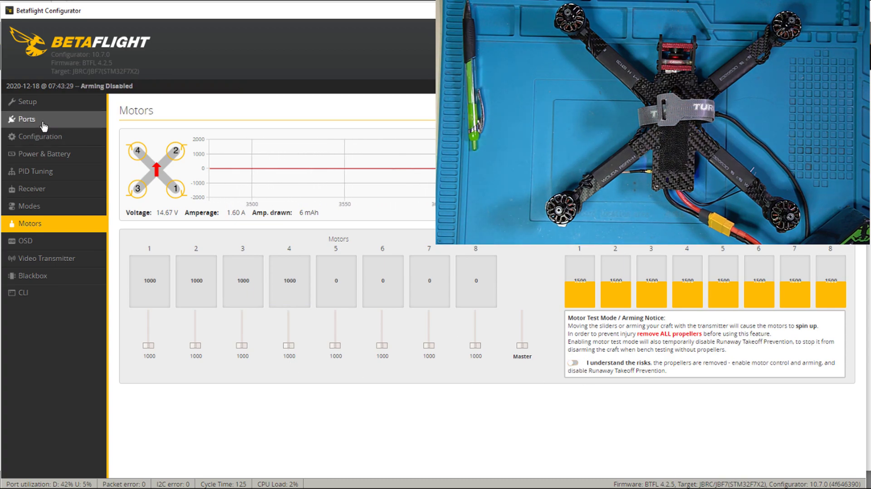
click(27, 102)
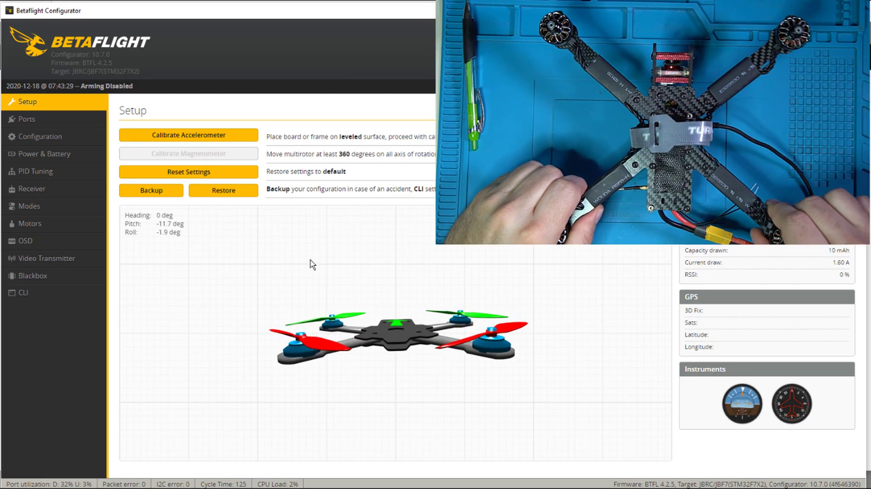